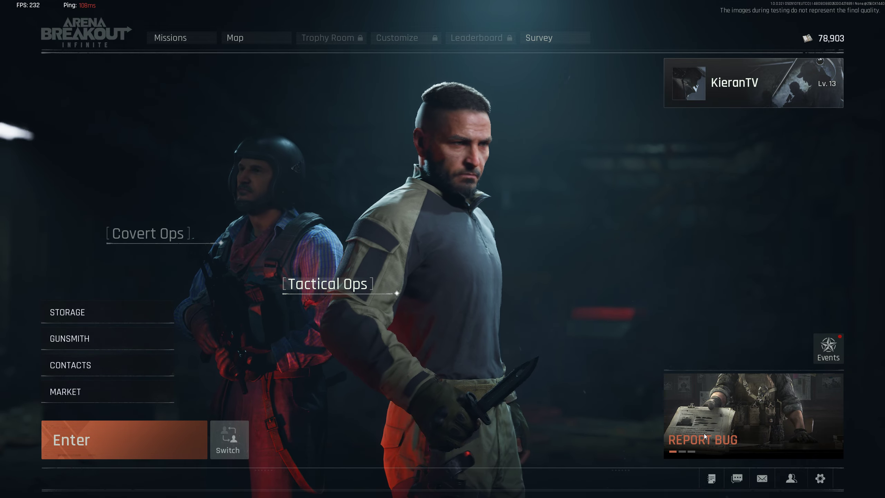
# Bring up Settings on the Game tab, where Field of View sits at 105.
pyautogui.click(819, 478)
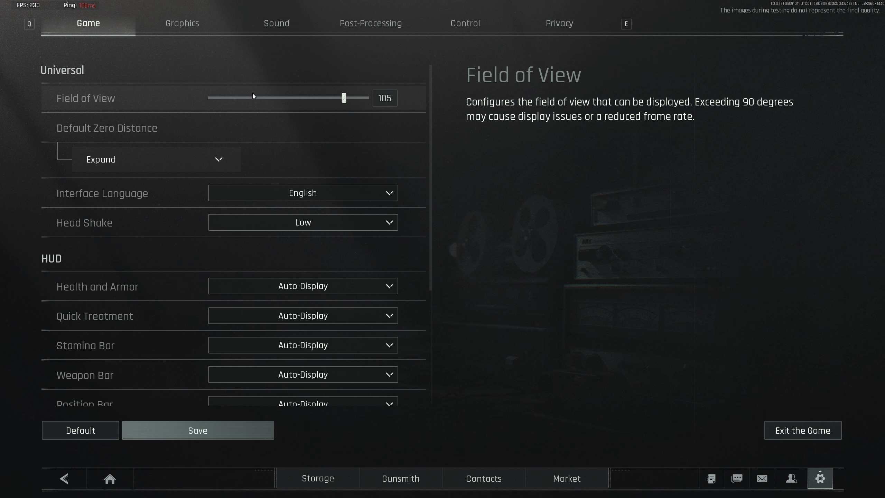
pyautogui.moveTo(244, 235)
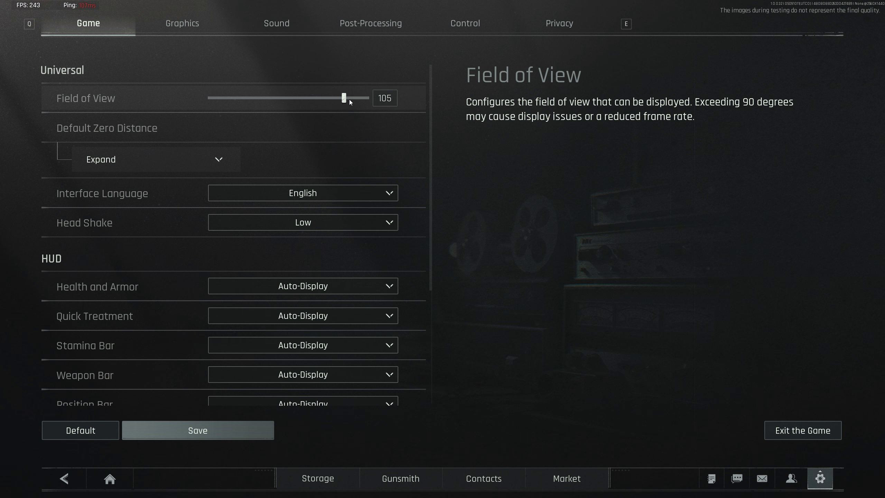
pyautogui.moveTo(283, 102)
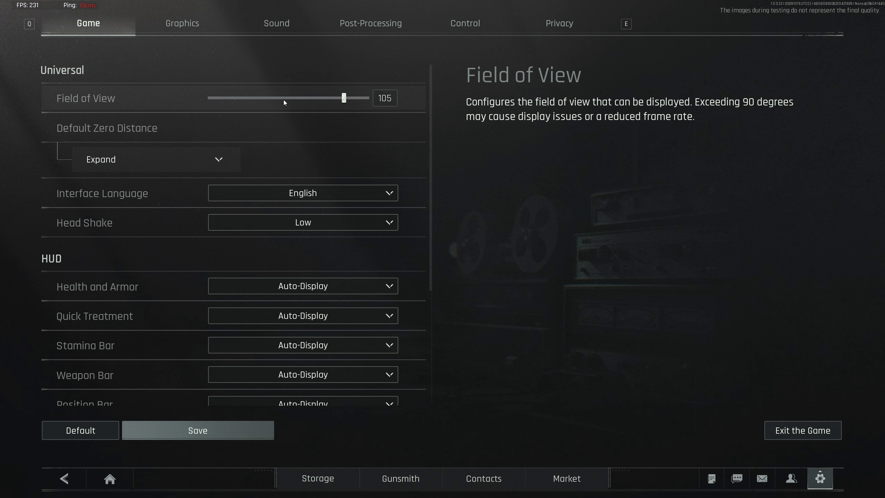
pyautogui.moveTo(182, 23)
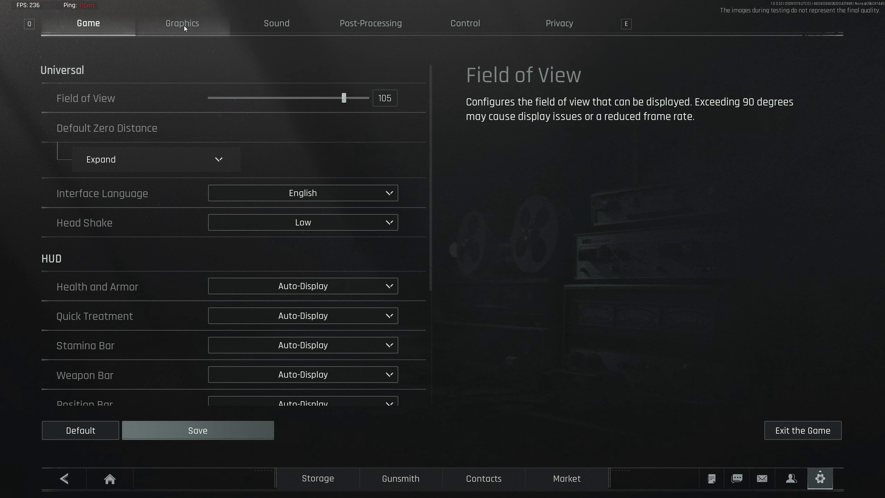
# In Graphics settings, keep Resolution Sampling Type set to TSR.
pyautogui.click(182, 23)
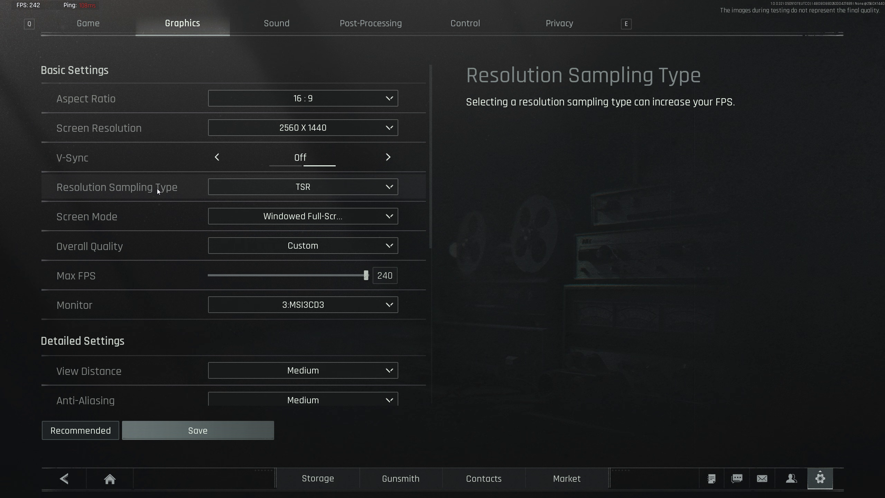
pyautogui.click(302, 186)
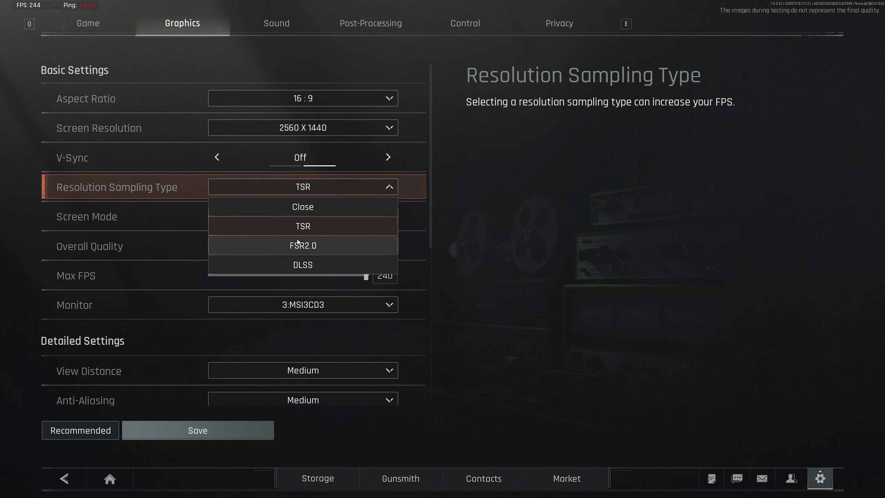
pyautogui.click(303, 226)
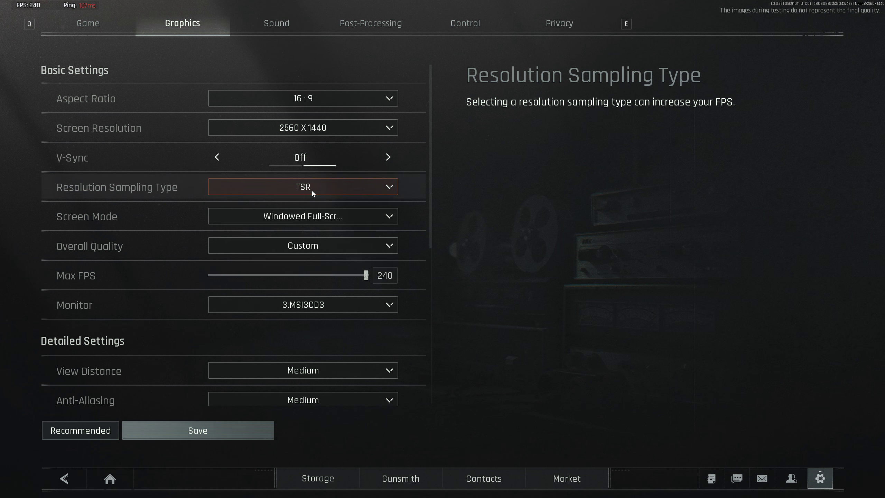
pyautogui.click(301, 186)
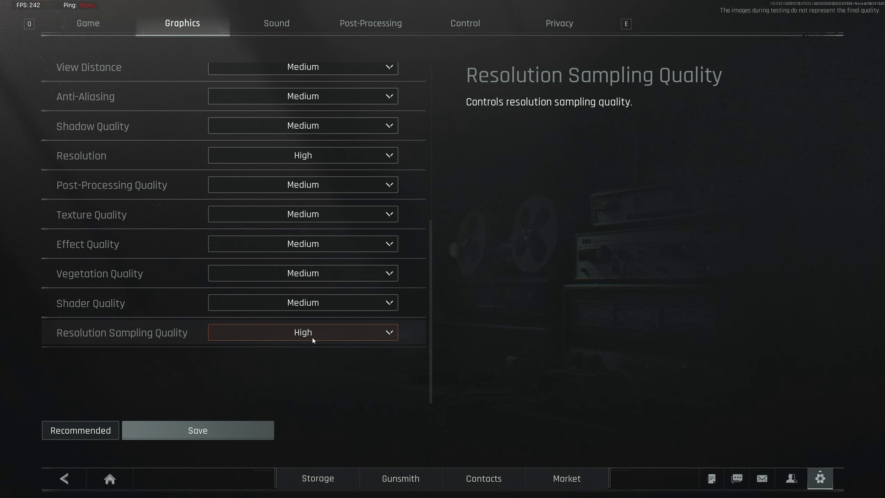
pyautogui.moveTo(302, 302)
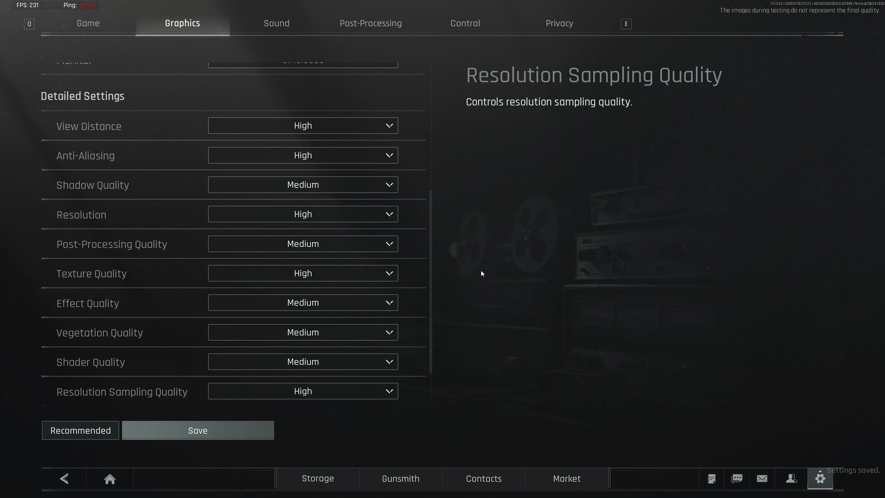
# In Sound settings, check the UI Volume value box, which stays at 10.
pyautogui.click(276, 23)
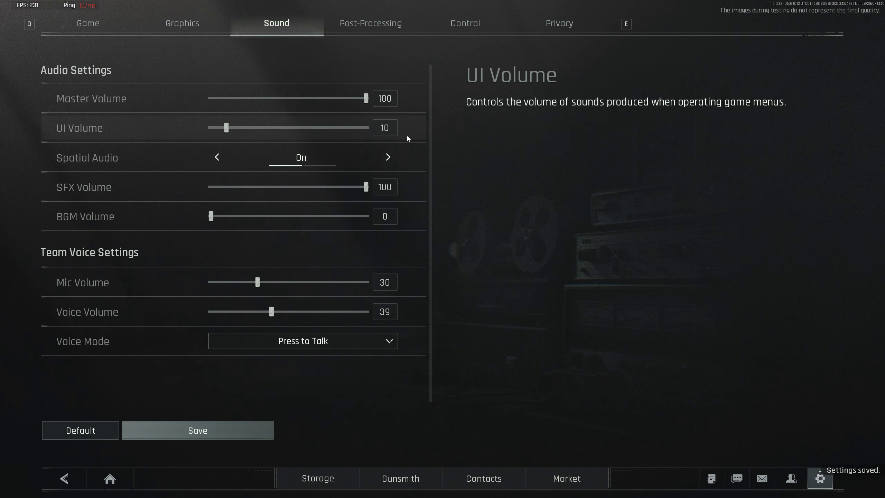
pyautogui.moveTo(186, 138)
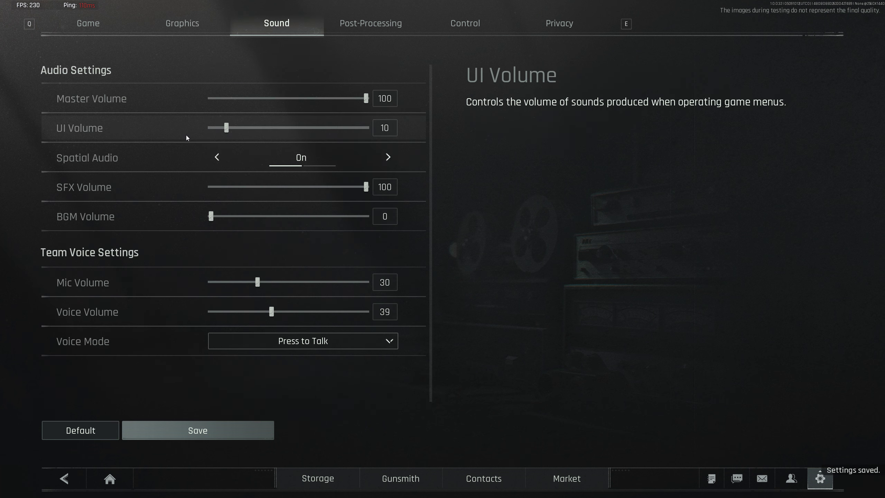
pyautogui.click(385, 127)
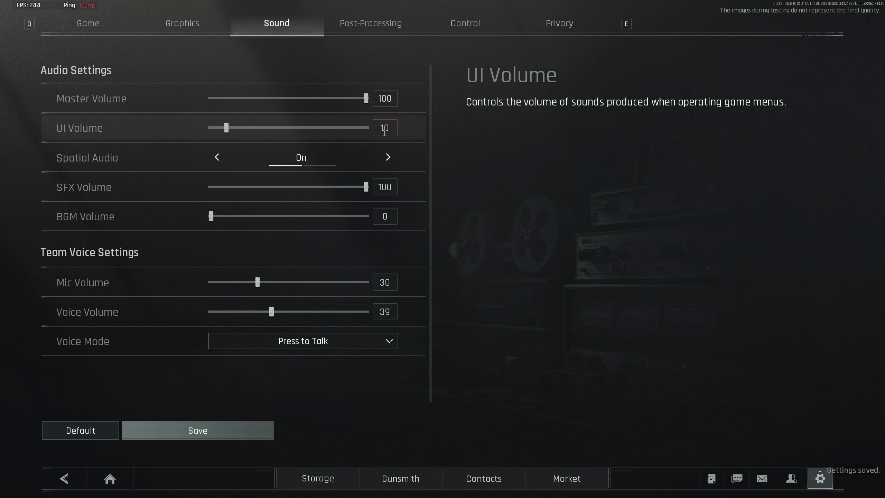
pyautogui.moveTo(280, 159)
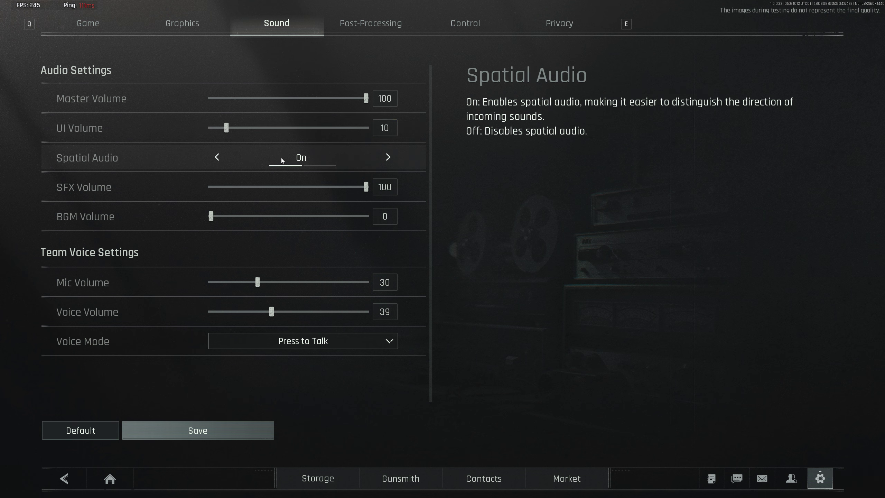
pyautogui.moveTo(277, 158)
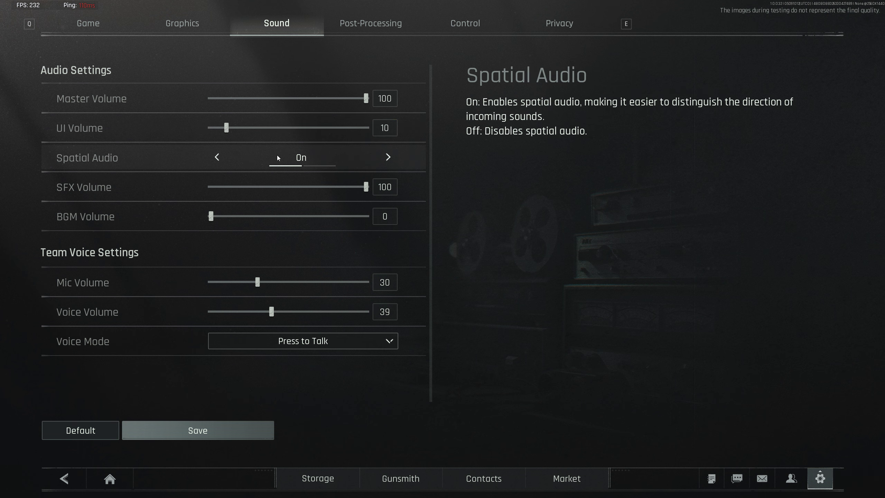
pyautogui.moveTo(283, 218)
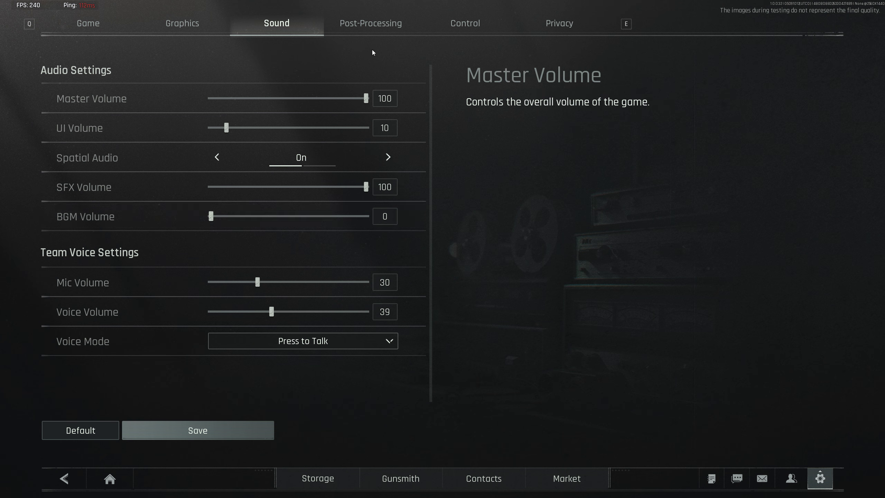
# Review the Post-Processing sliders, then move to Control settings with sensitivity 0.21.
pyautogui.click(370, 23)
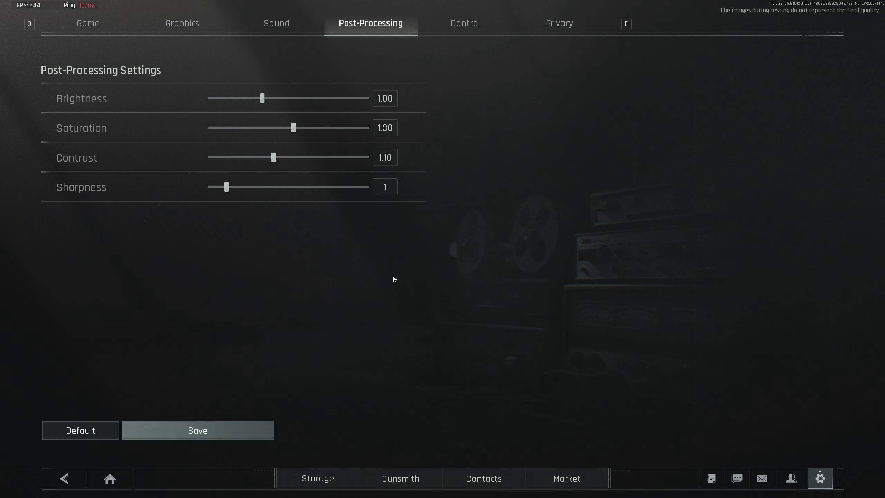
pyautogui.moveTo(359, 225)
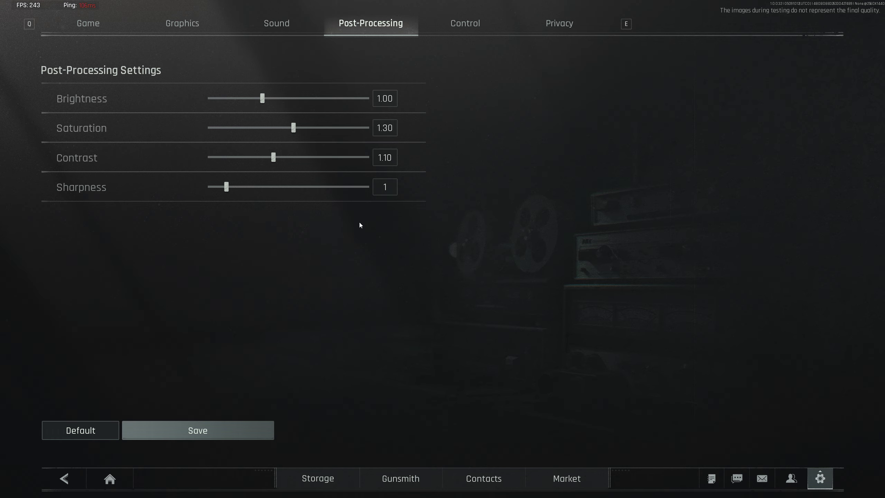
pyautogui.moveTo(226, 189)
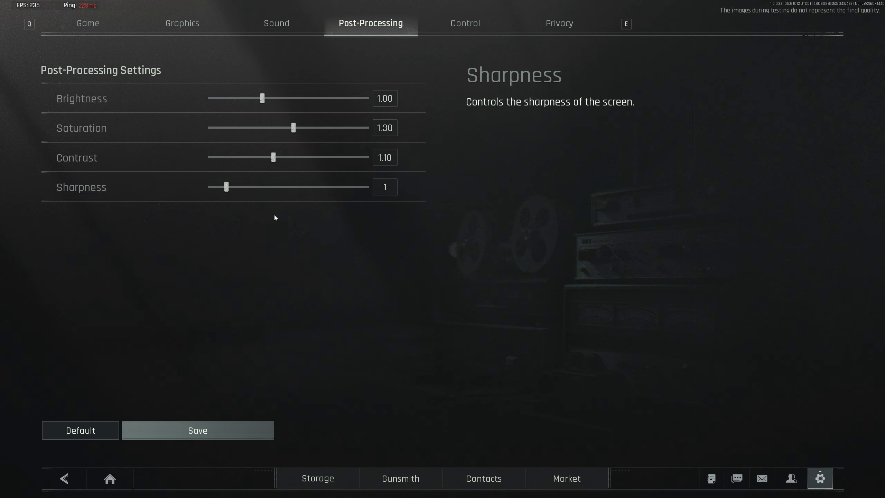
pyautogui.moveTo(498, 147)
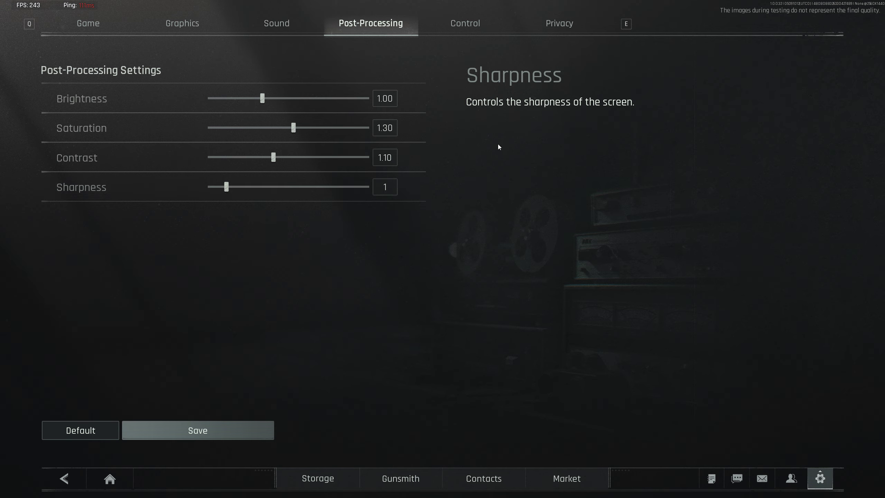
pyautogui.click(465, 23)
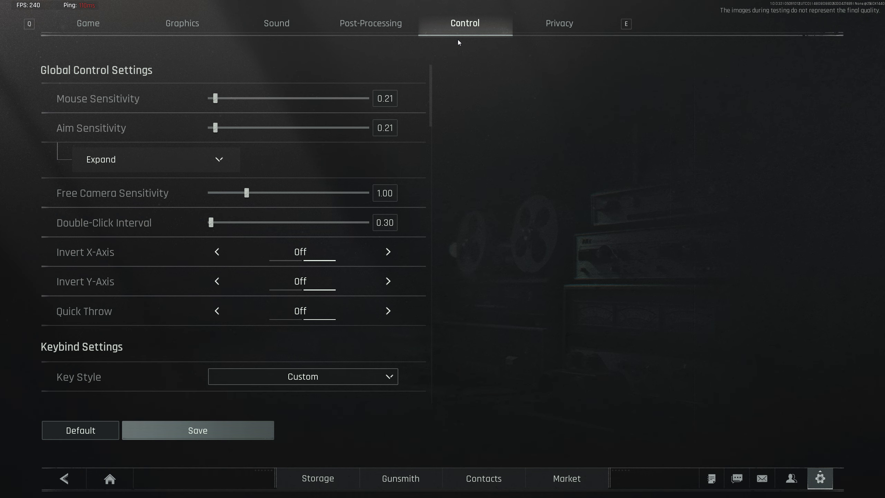
pyautogui.moveTo(271, 98)
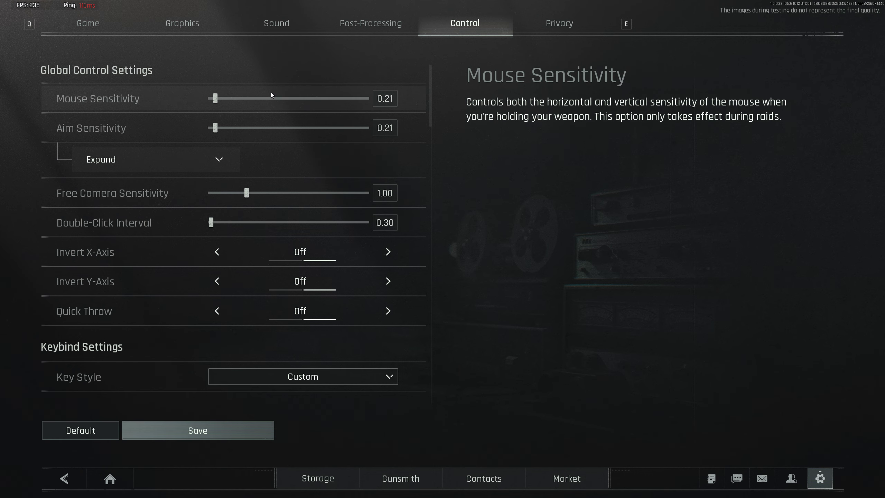